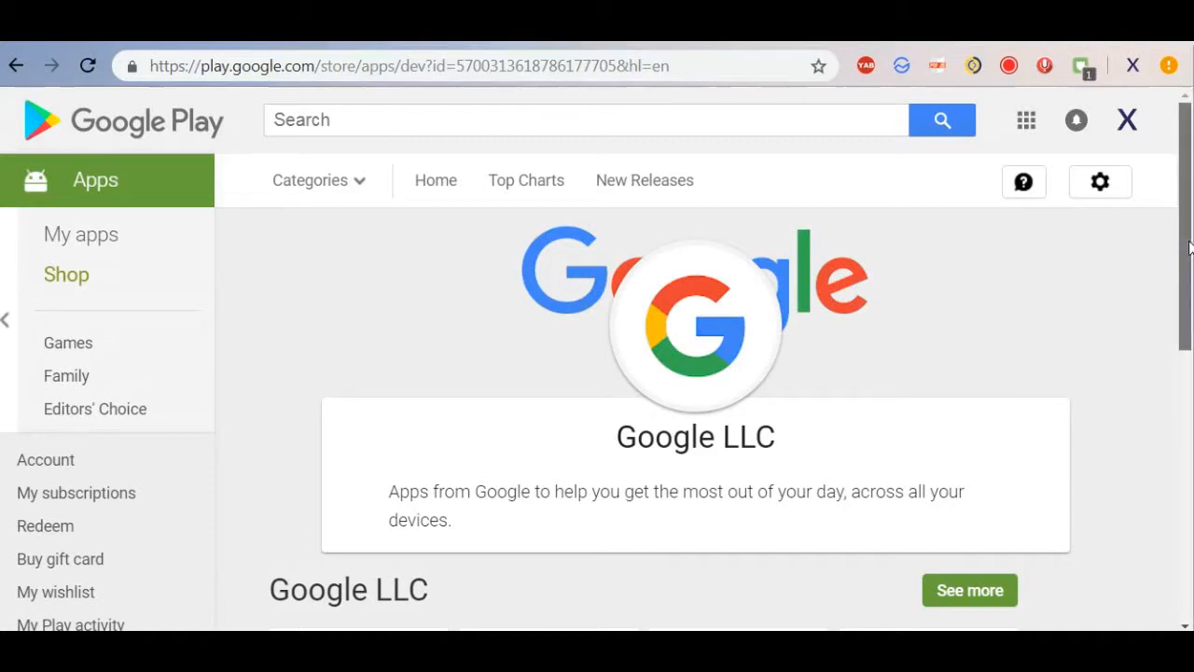
Step: Follow the f-droid.org result from the Google results to load the F-Droid website
scroll("down", 3)
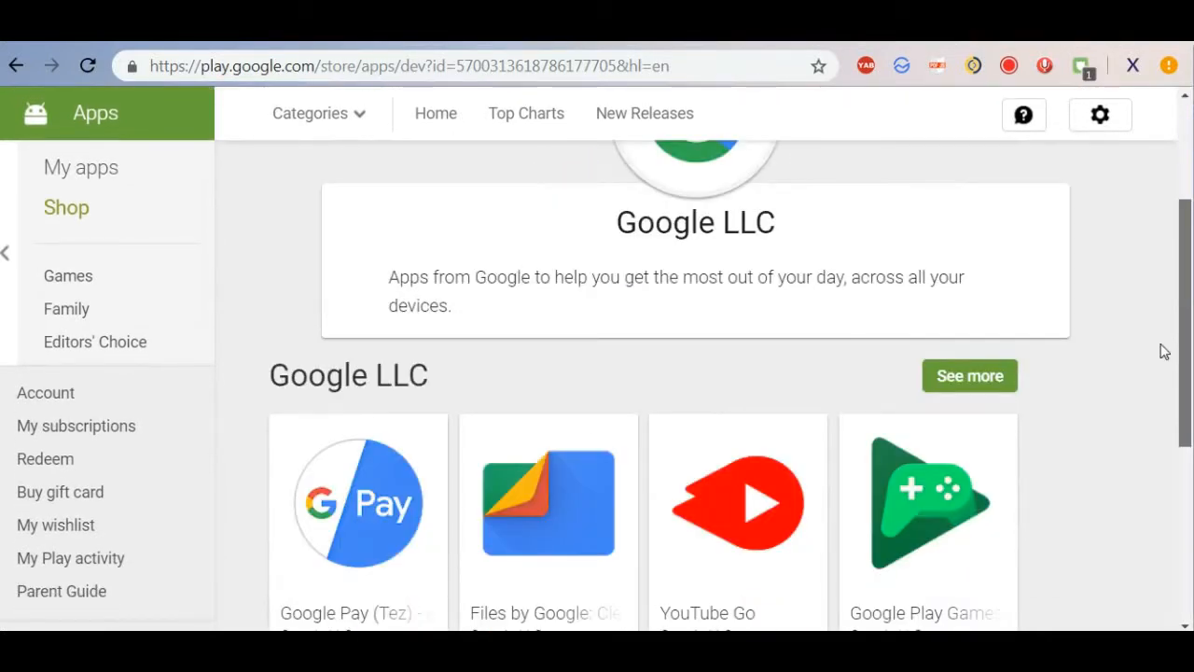
scroll("down", 3)
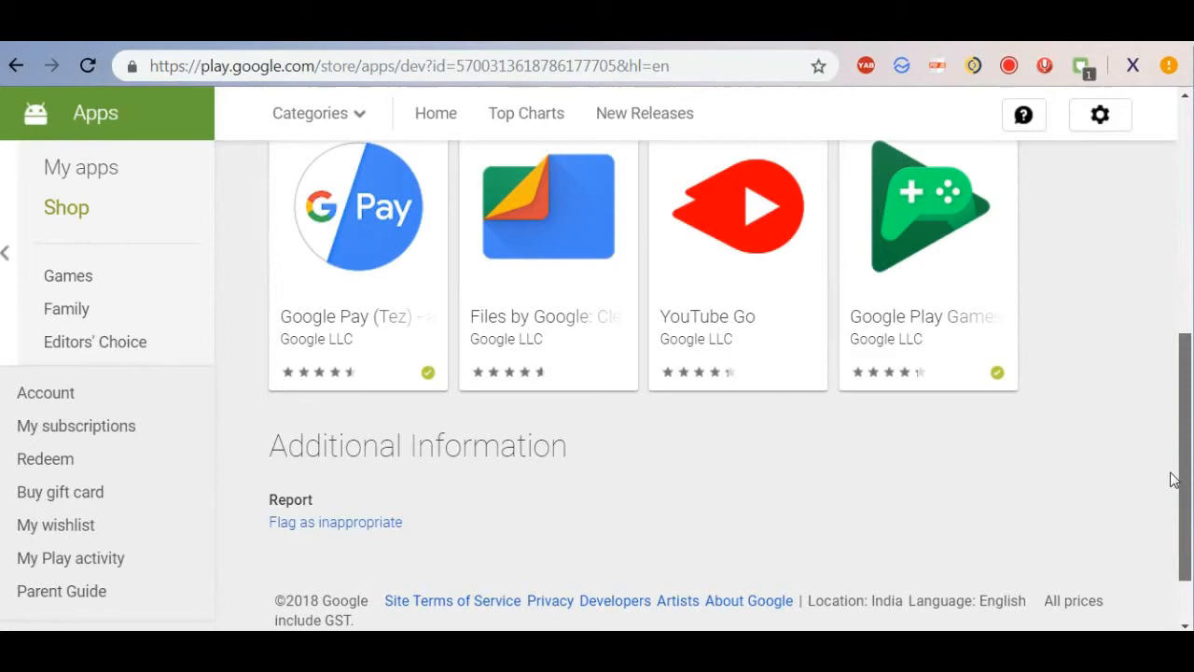
scroll("up", 3)
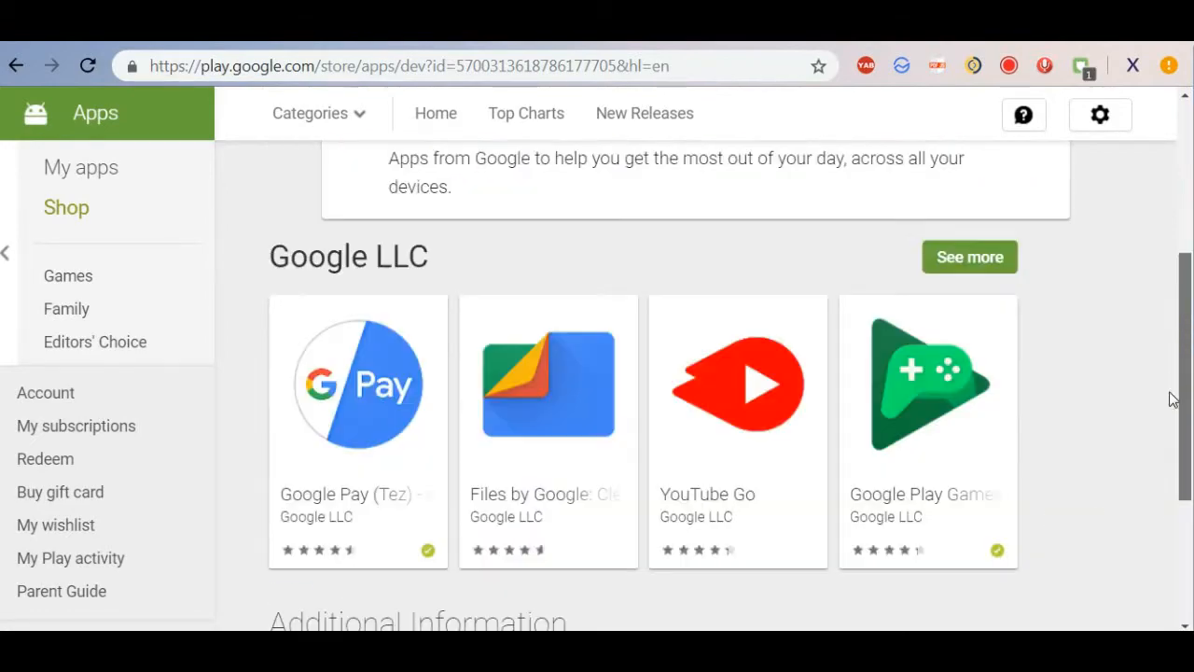
left_click(970, 257)
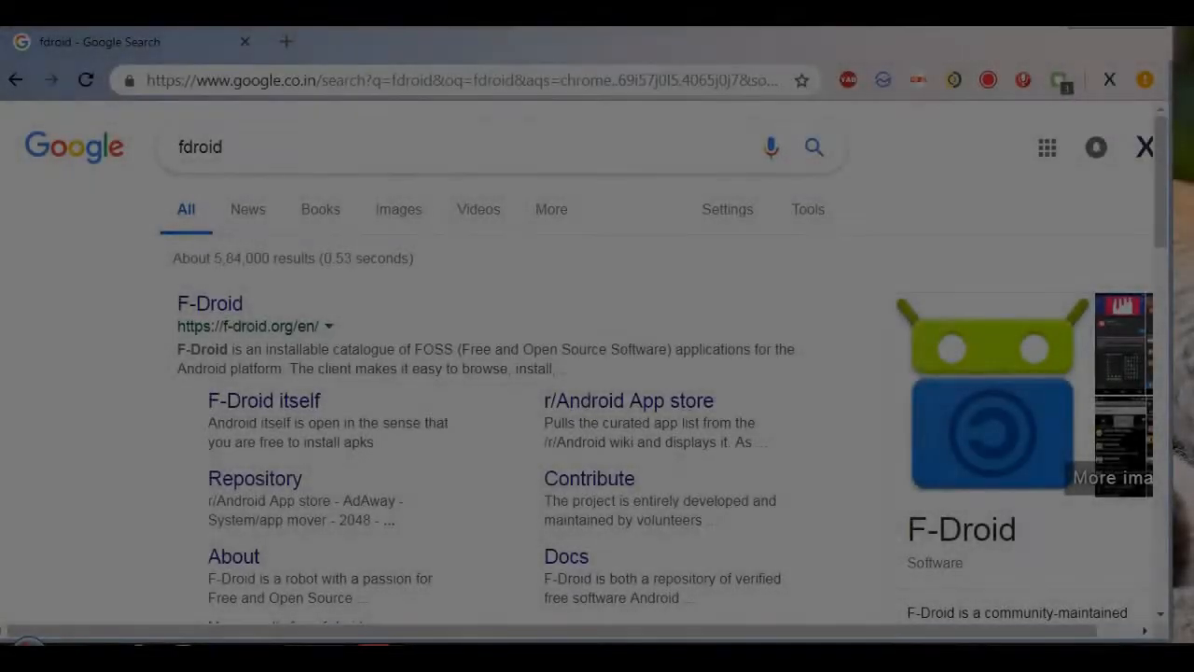
left_click(209, 302)
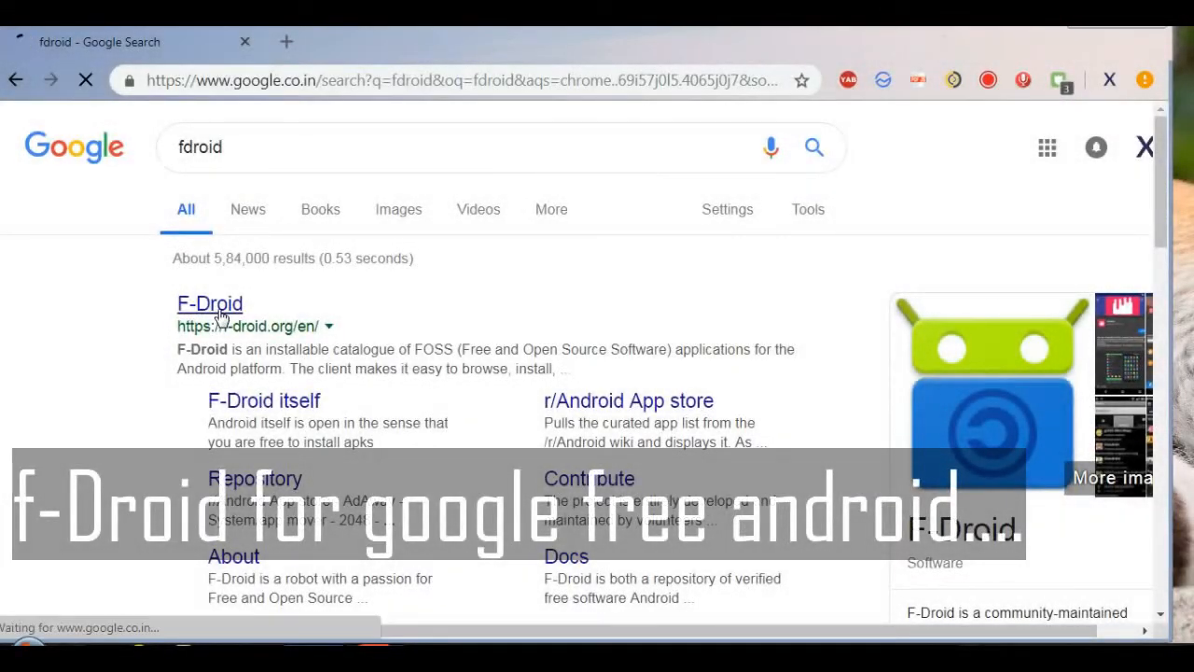
left_click(209, 303)
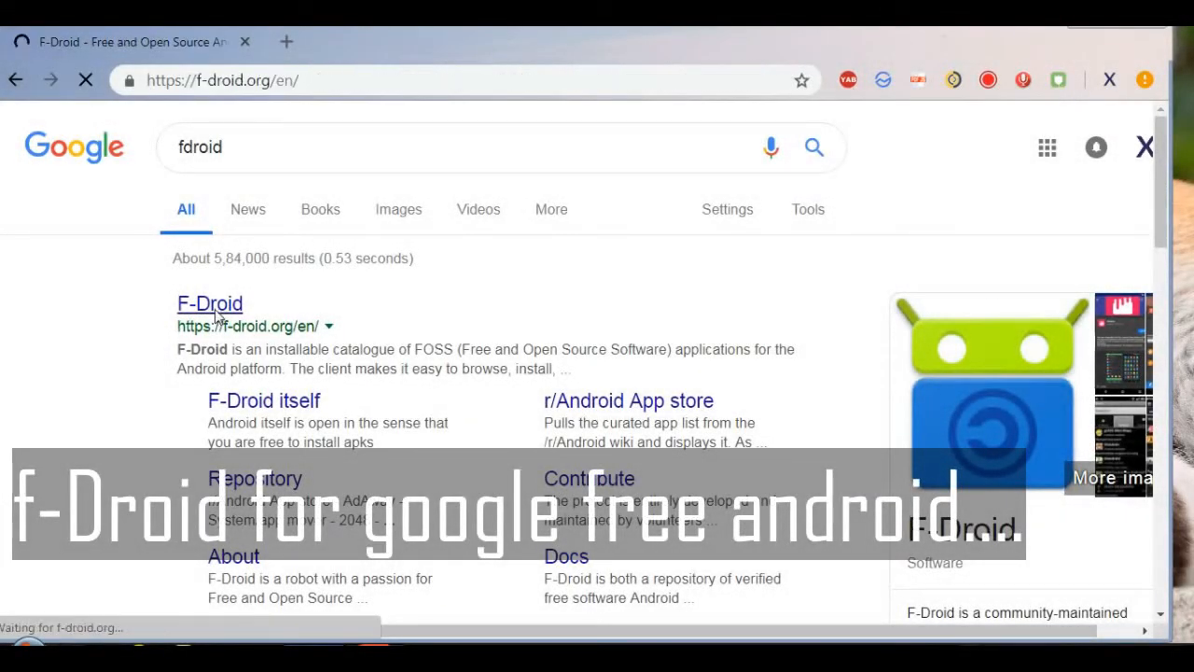
left_click(209, 302)
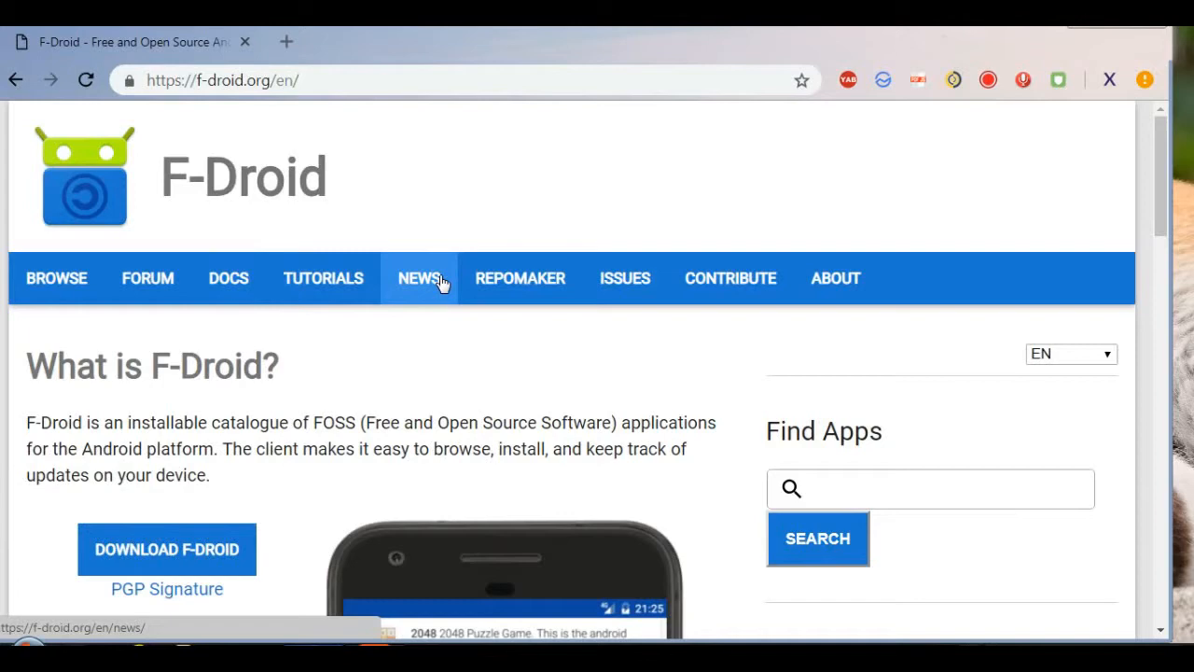
scroll("down", 3)
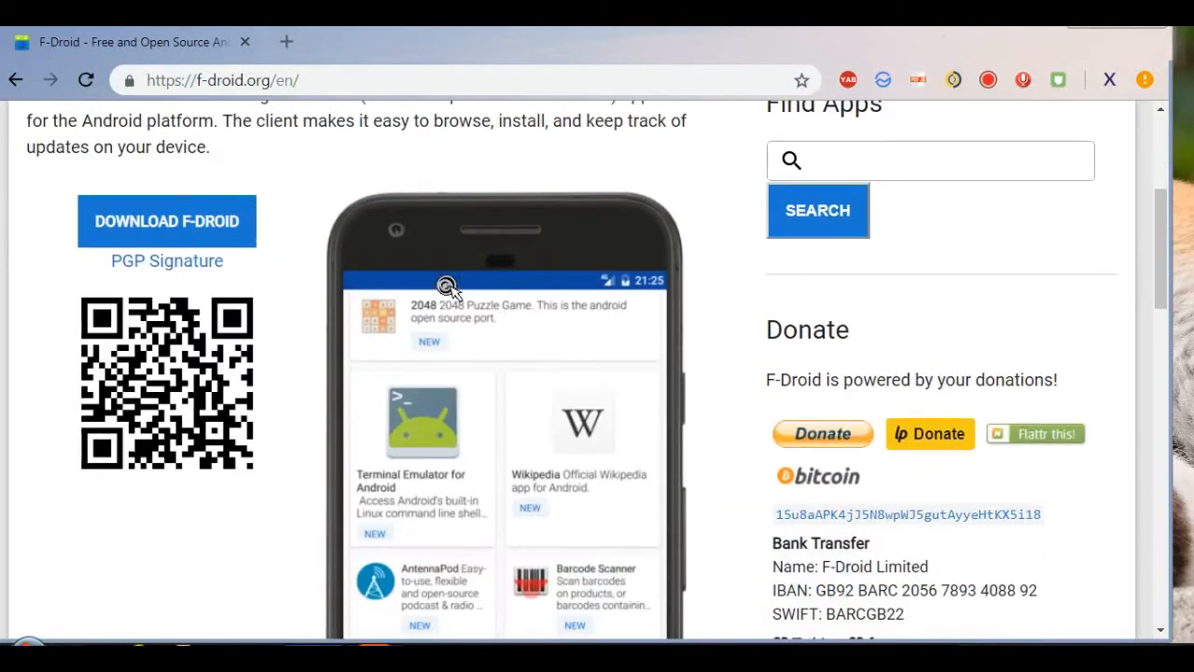
scroll("down", 3)
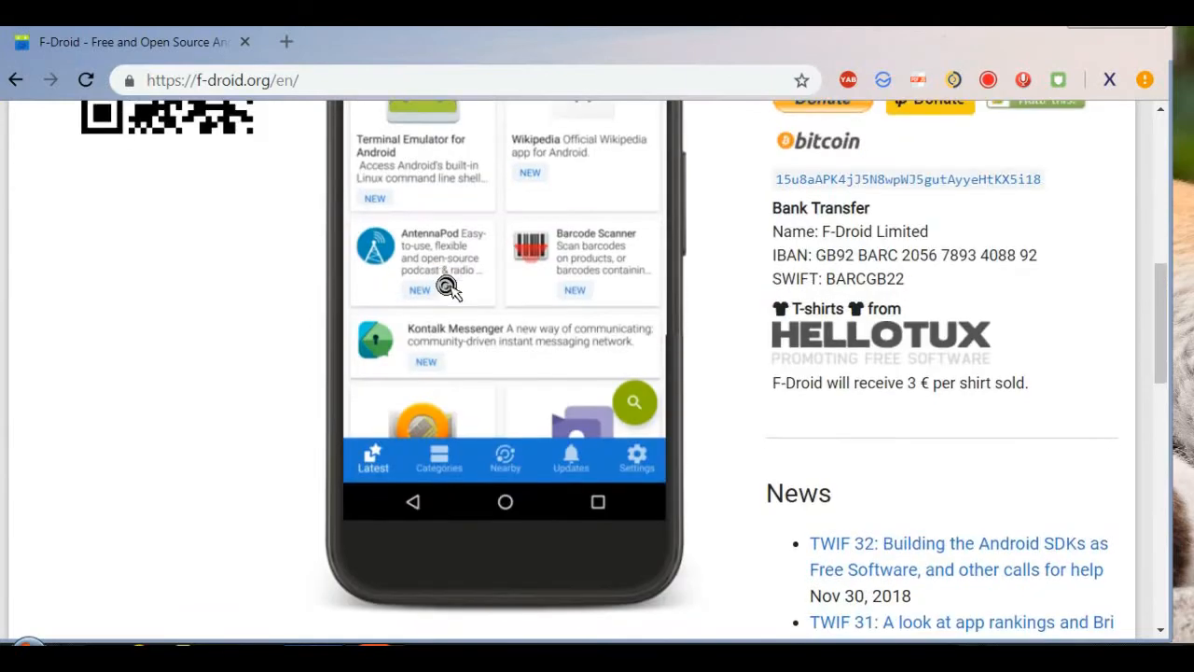
scroll("down", 3)
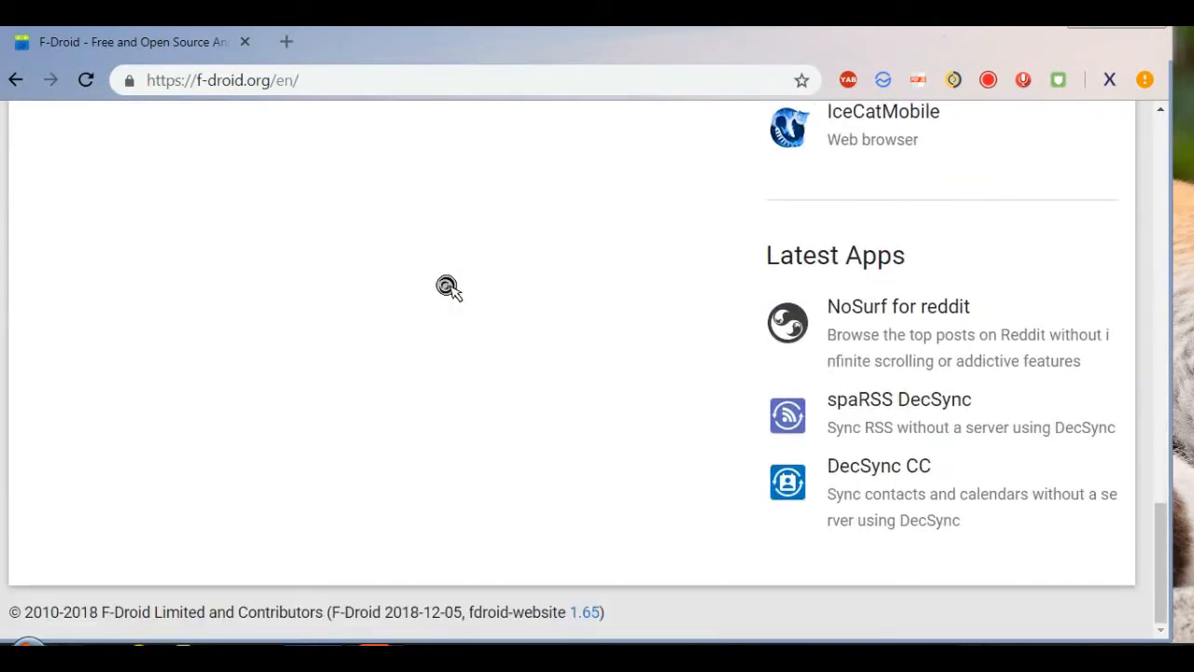
scroll("up", 3)
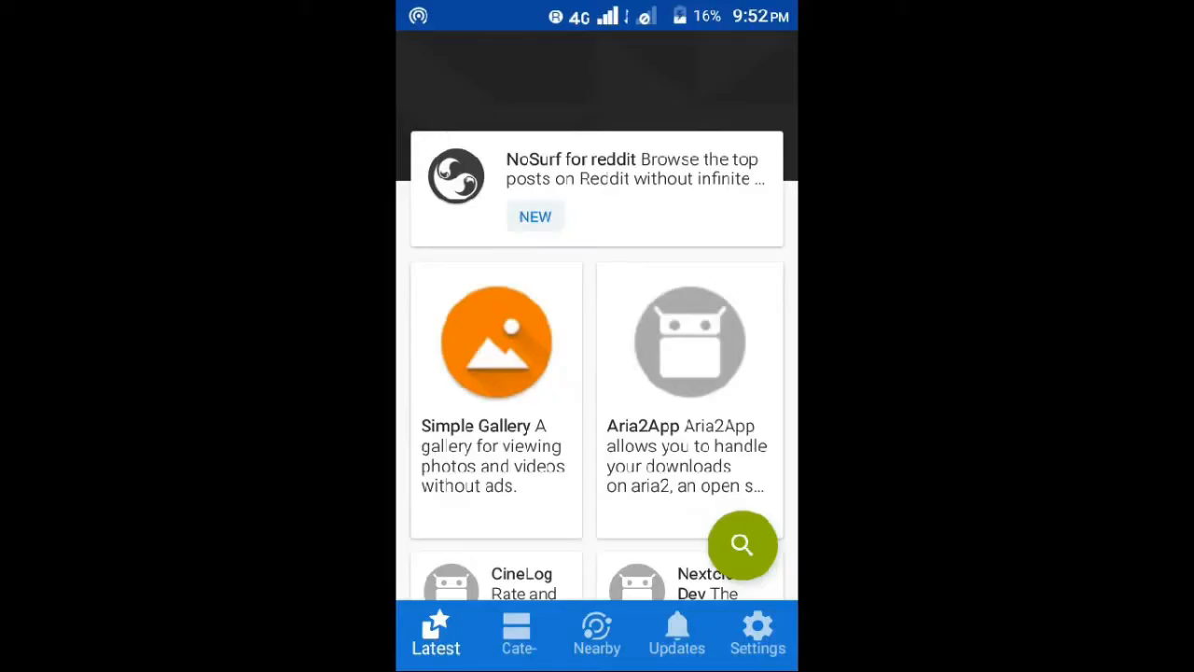
Step: Switch the F-Droid app to Categories and scroll to the Graphics and GuardianProject groups
scroll("down", 3)
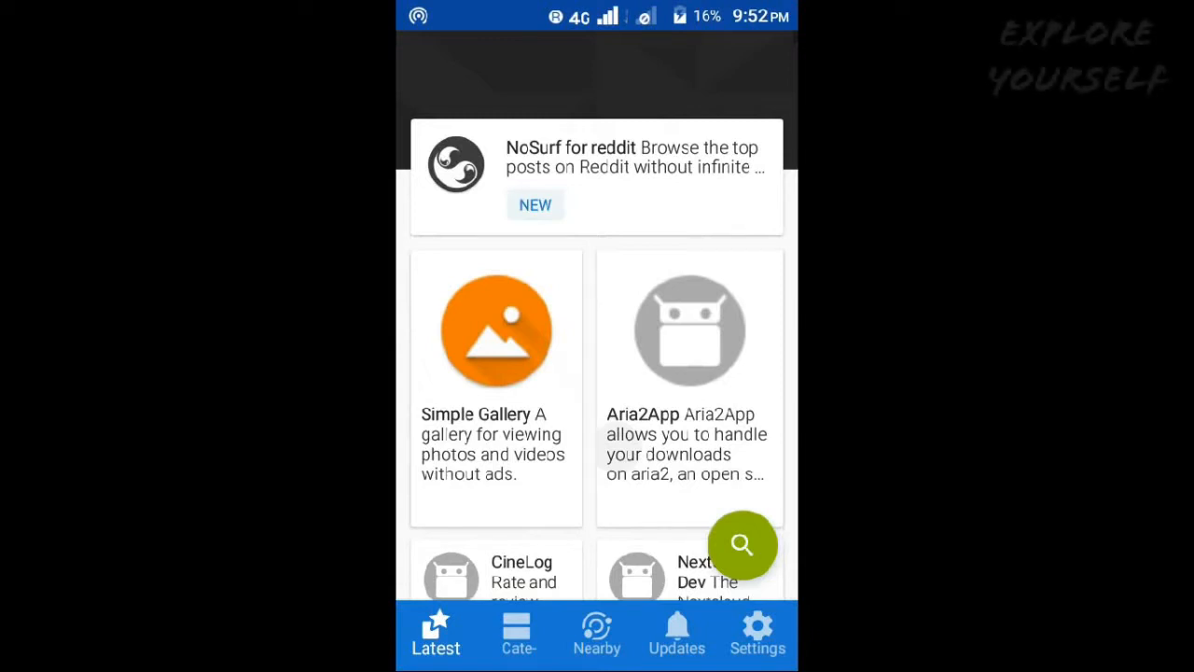
left_click(517, 649)
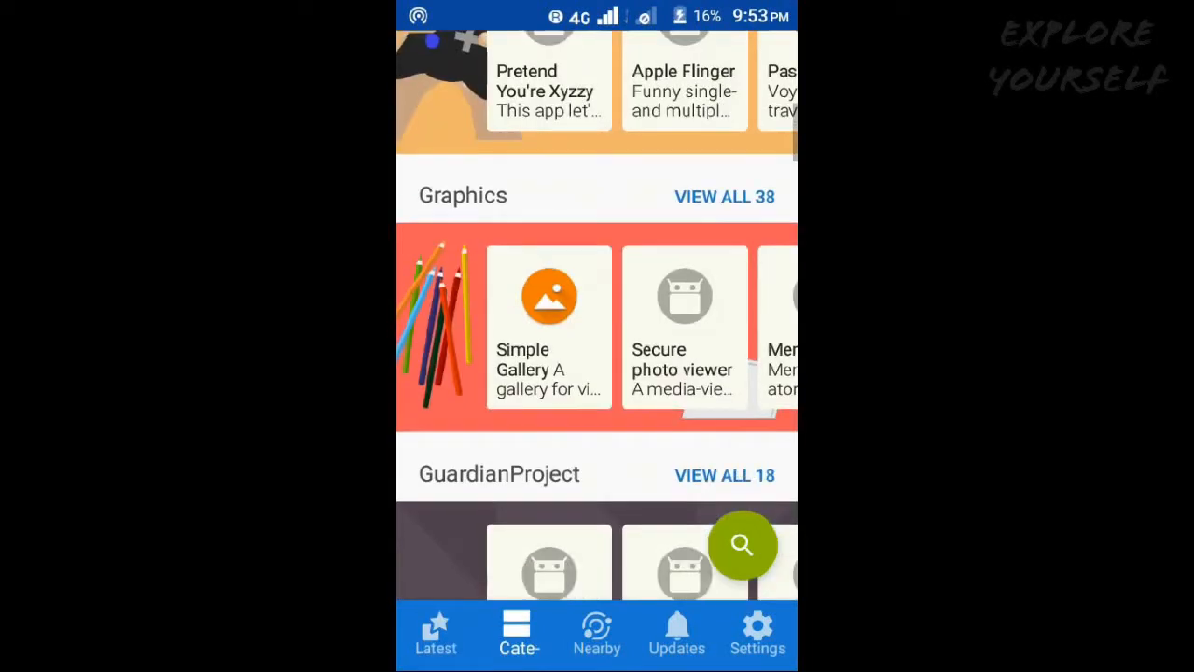
scroll("down", 3)
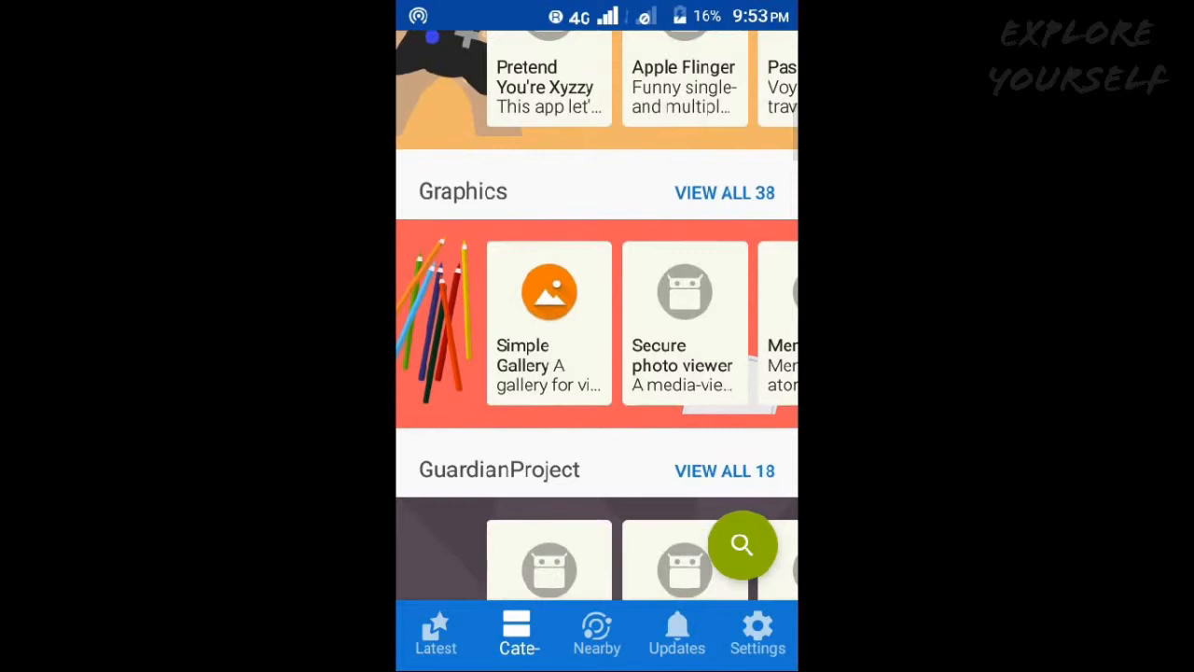
Step: View the Simple Gallery app details and scroll through its description and sections
left_click(548, 320)
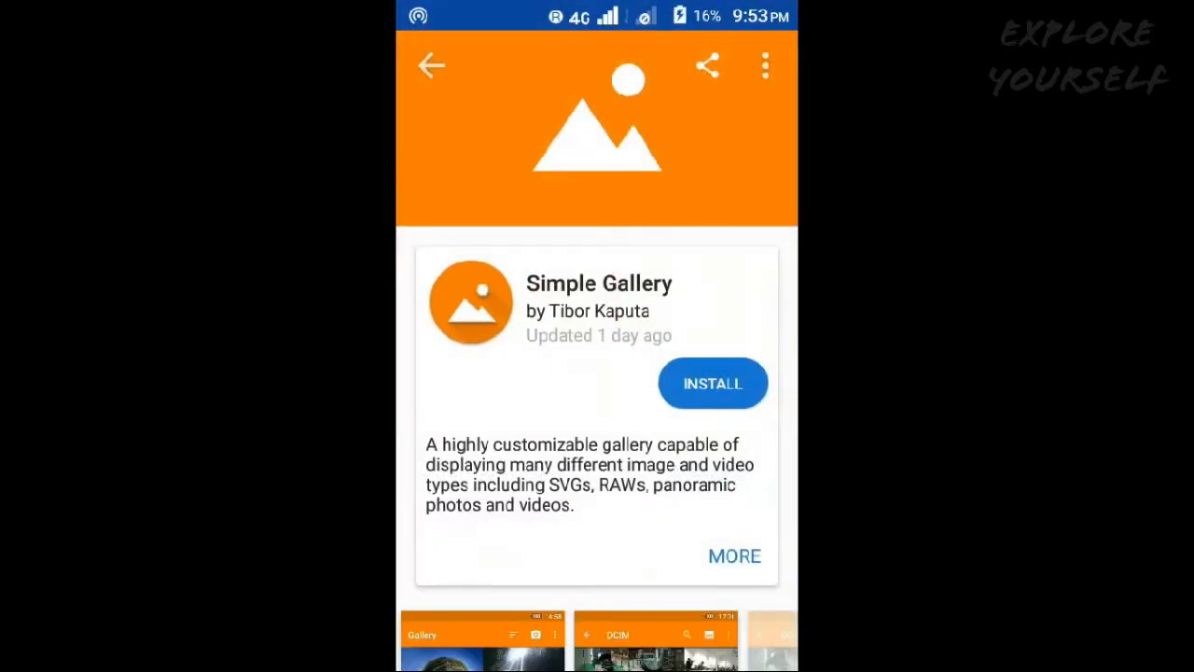
scroll("down", 3)
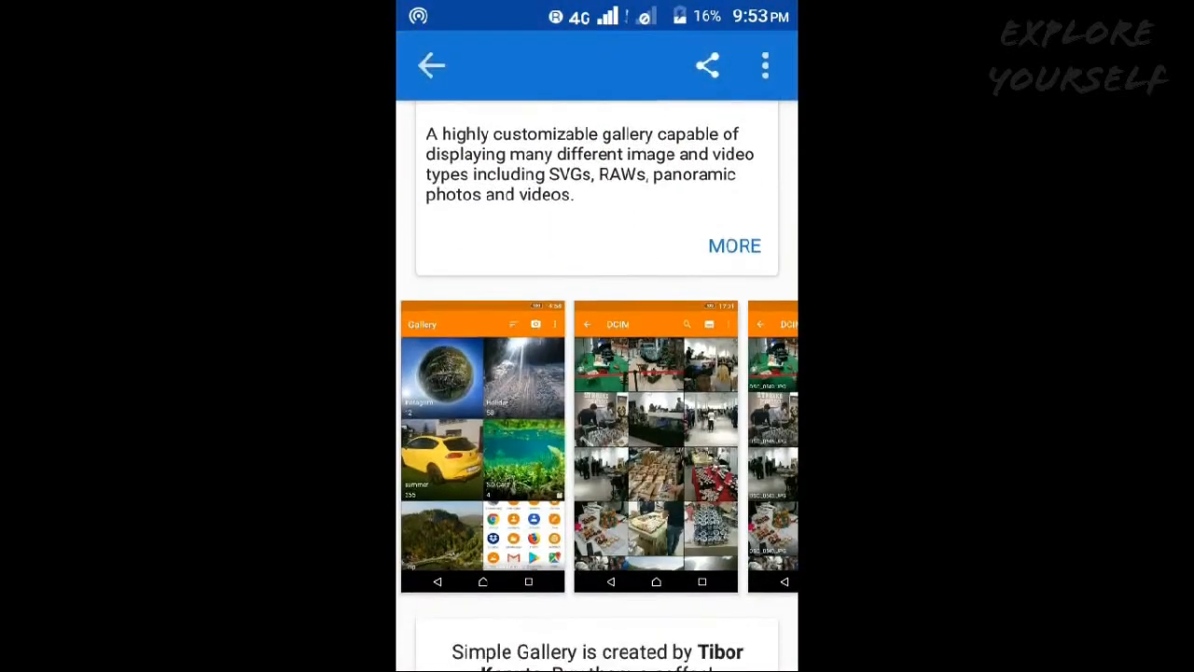
scroll("down", 3)
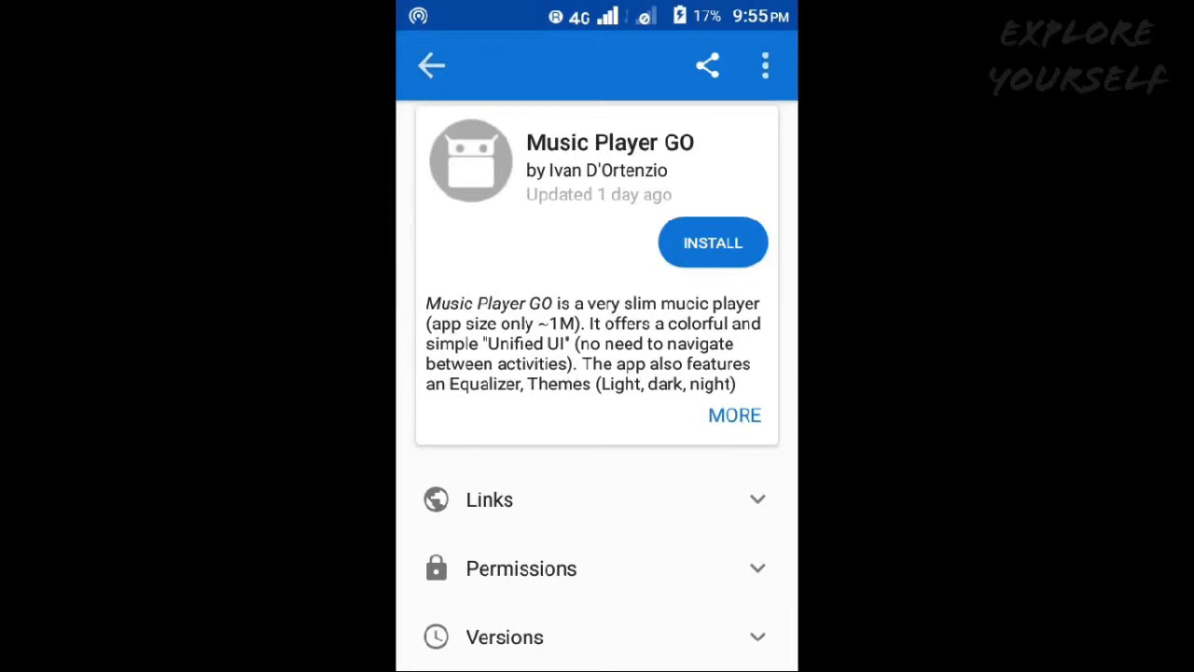
Step: Return to the Latest apps list and scroll further down through it
left_click(435, 63)
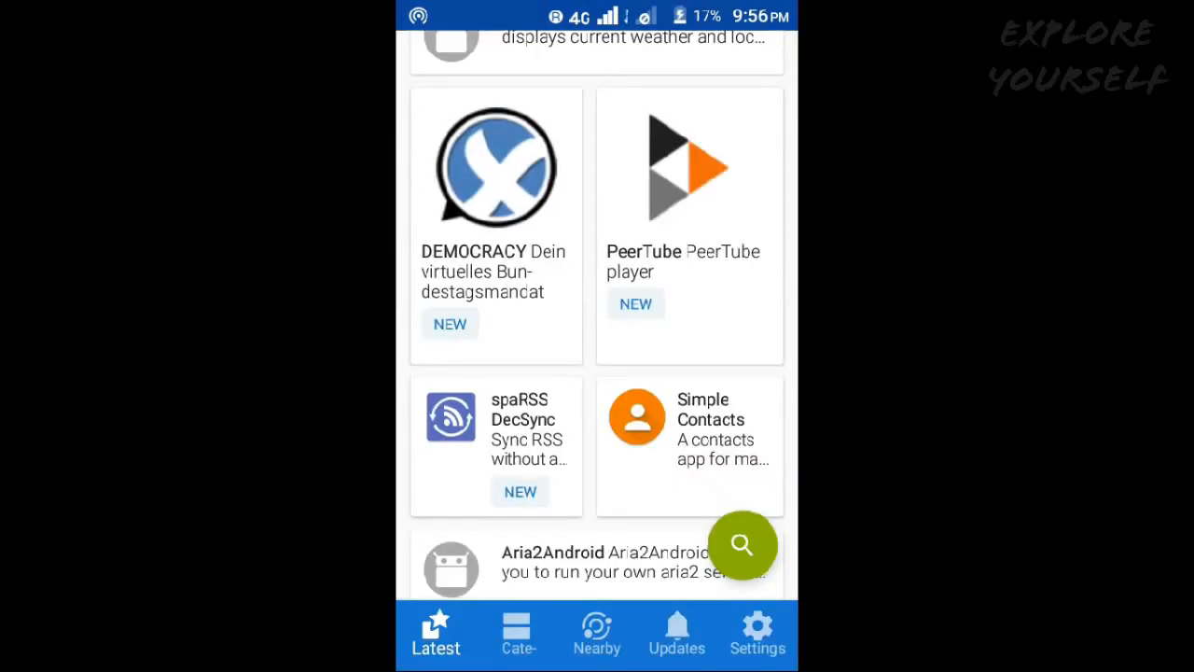
scroll("down", 3)
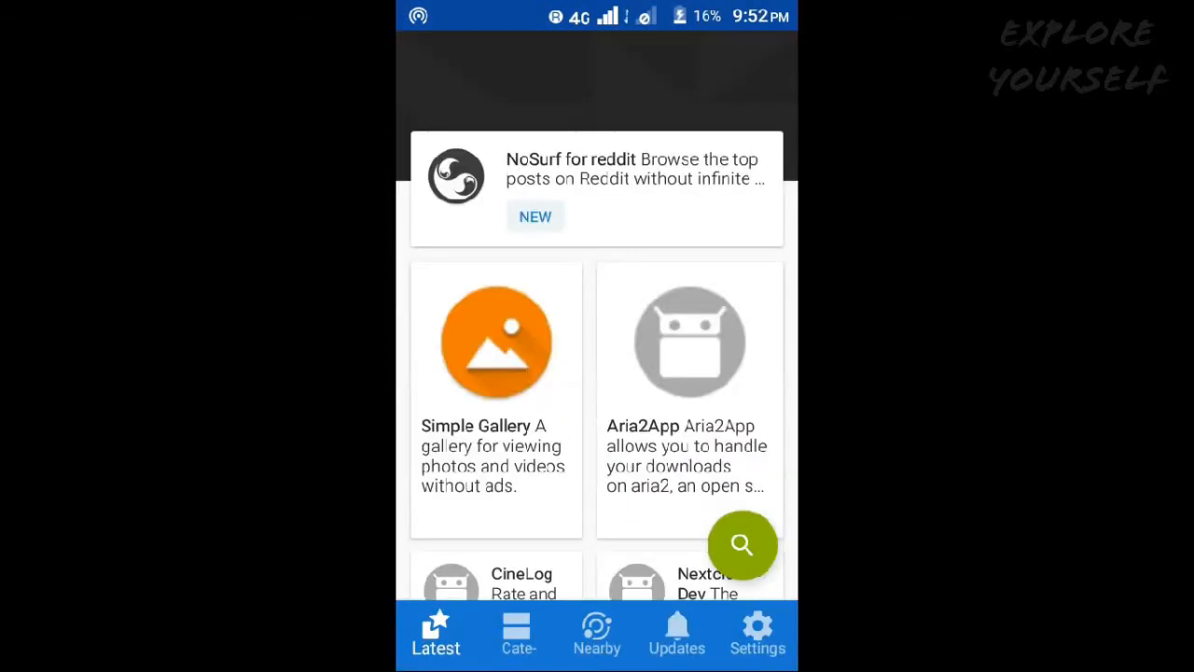
scroll("down", 3)
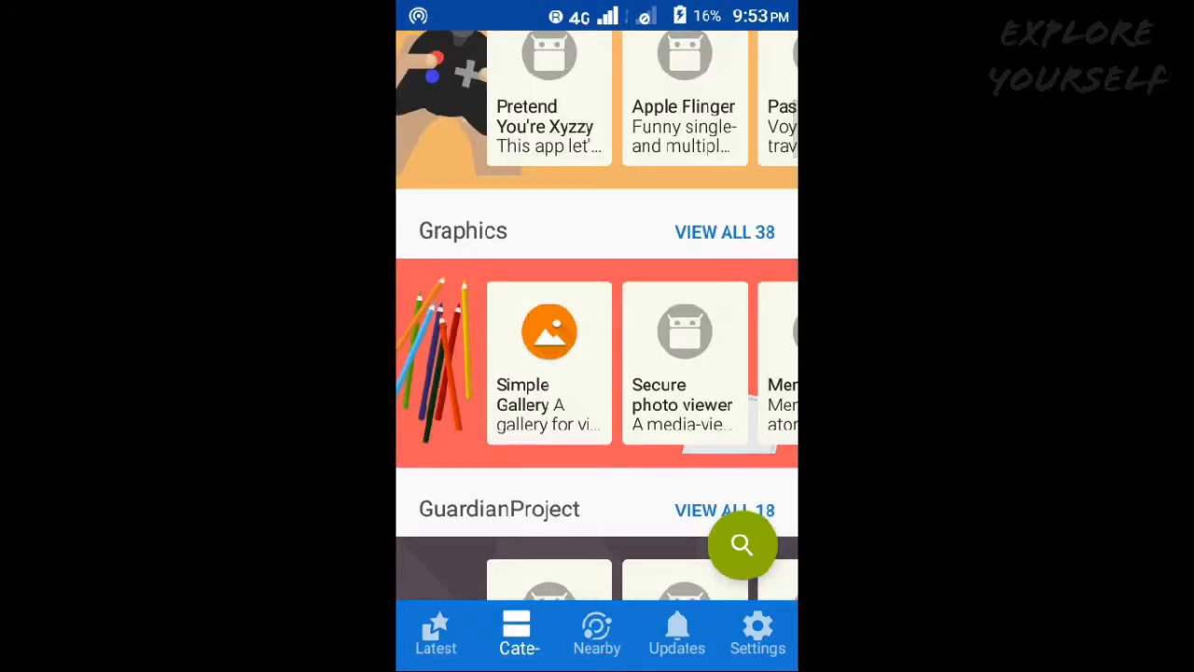
scroll("down", 3)
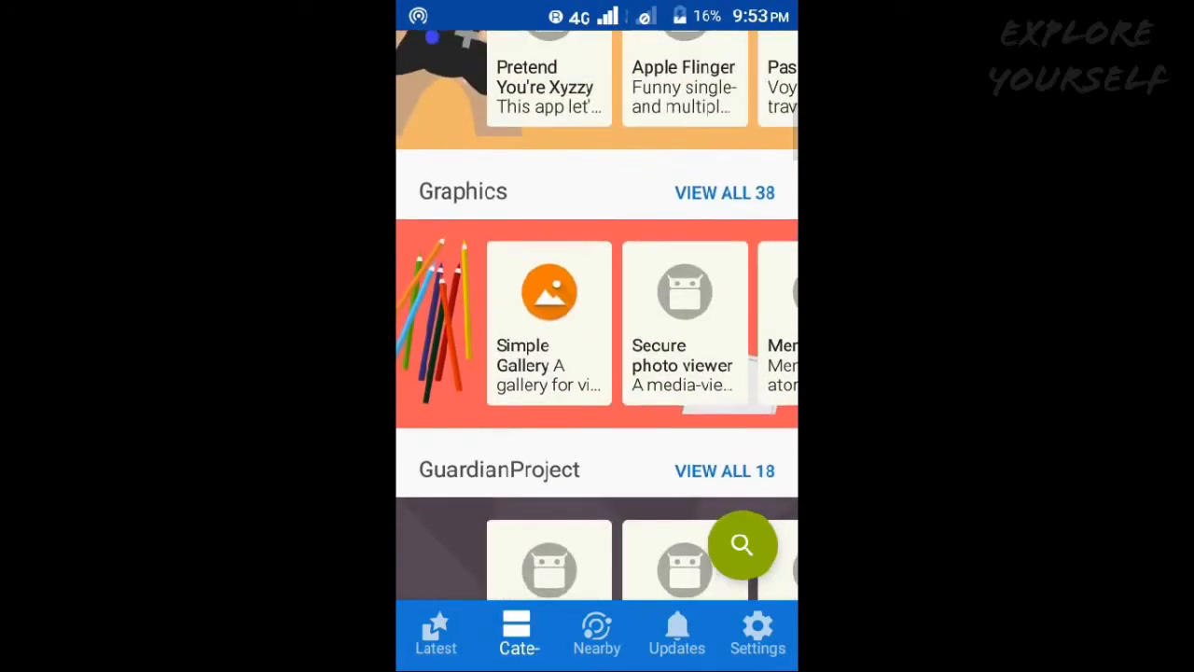
left_click(548, 321)
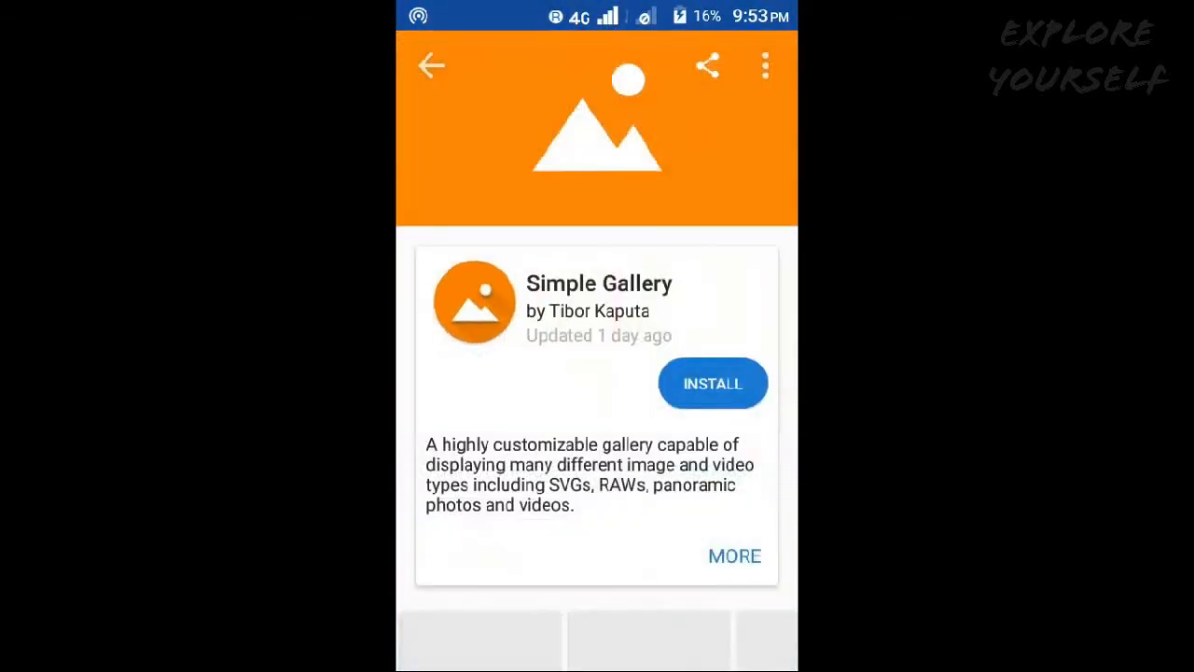
scroll("down", 3)
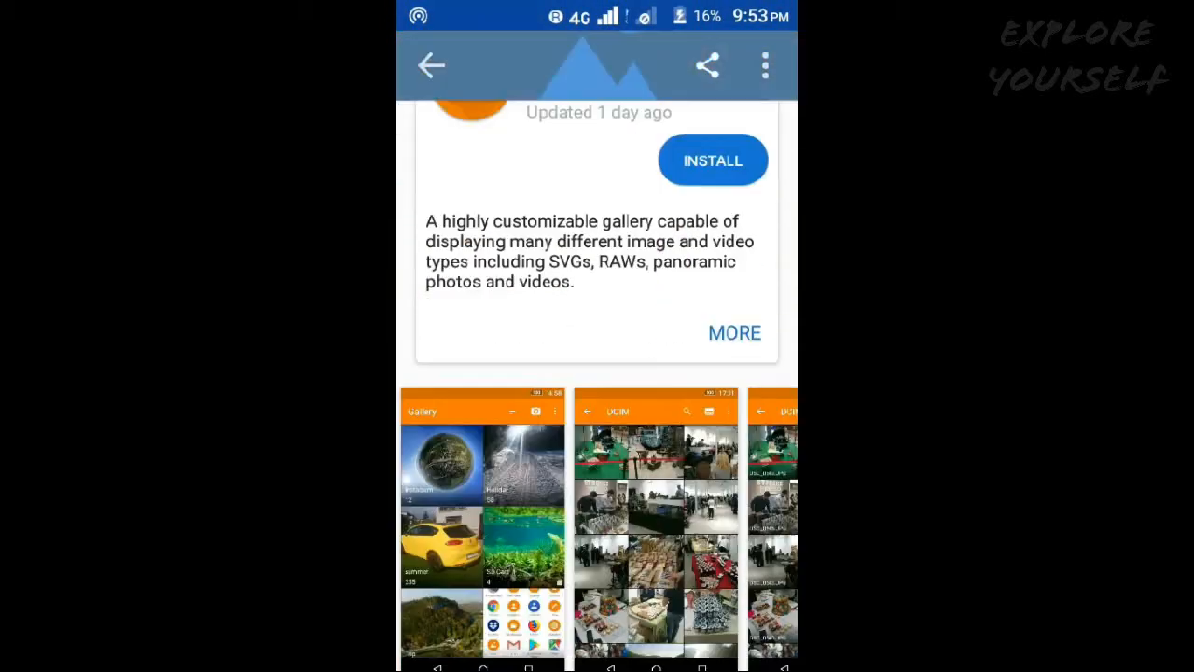
scroll("down", 3)
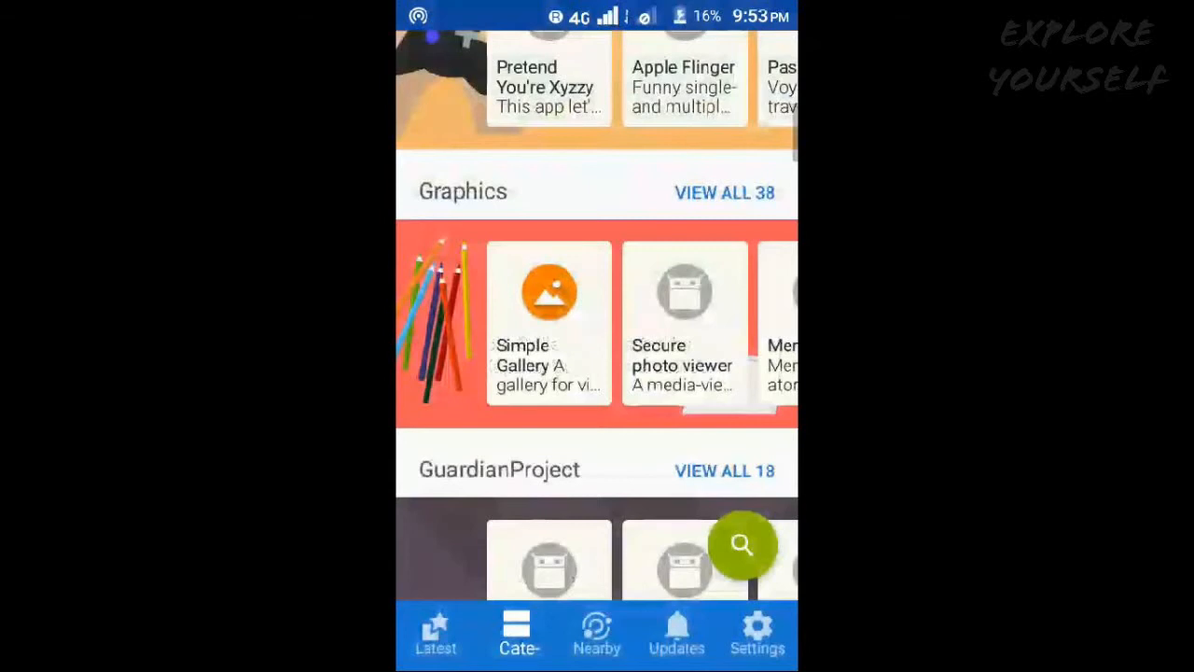
scroll("down", 3)
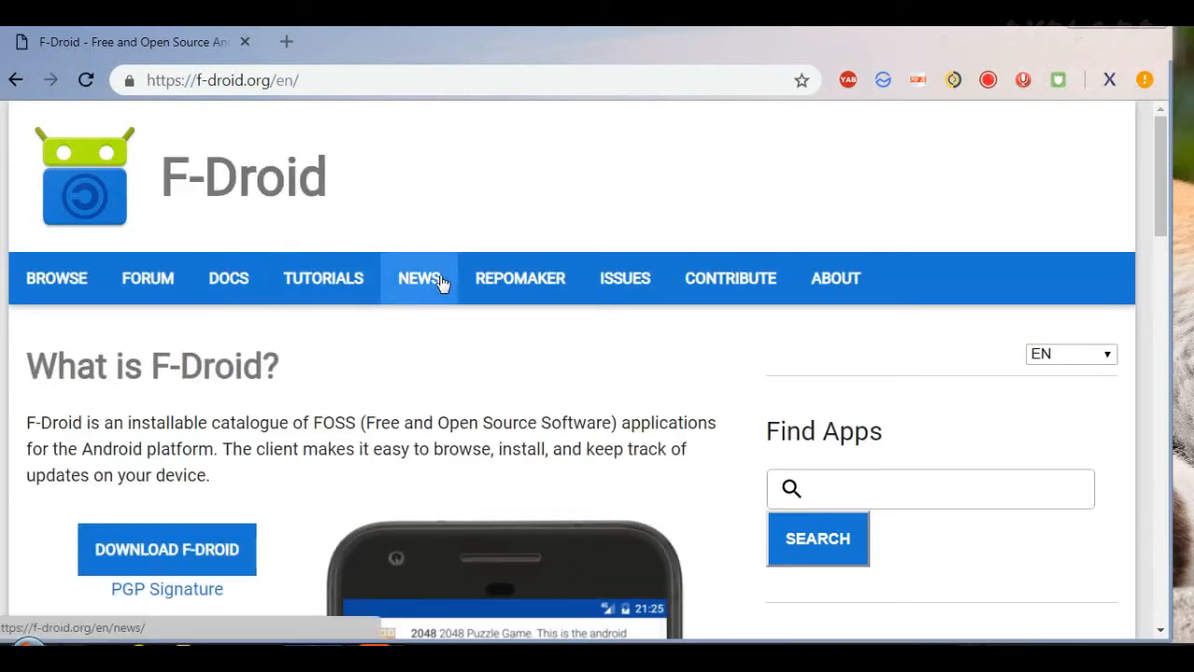
Step: Scroll through the f-droid.org home page, then go to its BROWSE packages page
scroll("down", 3)
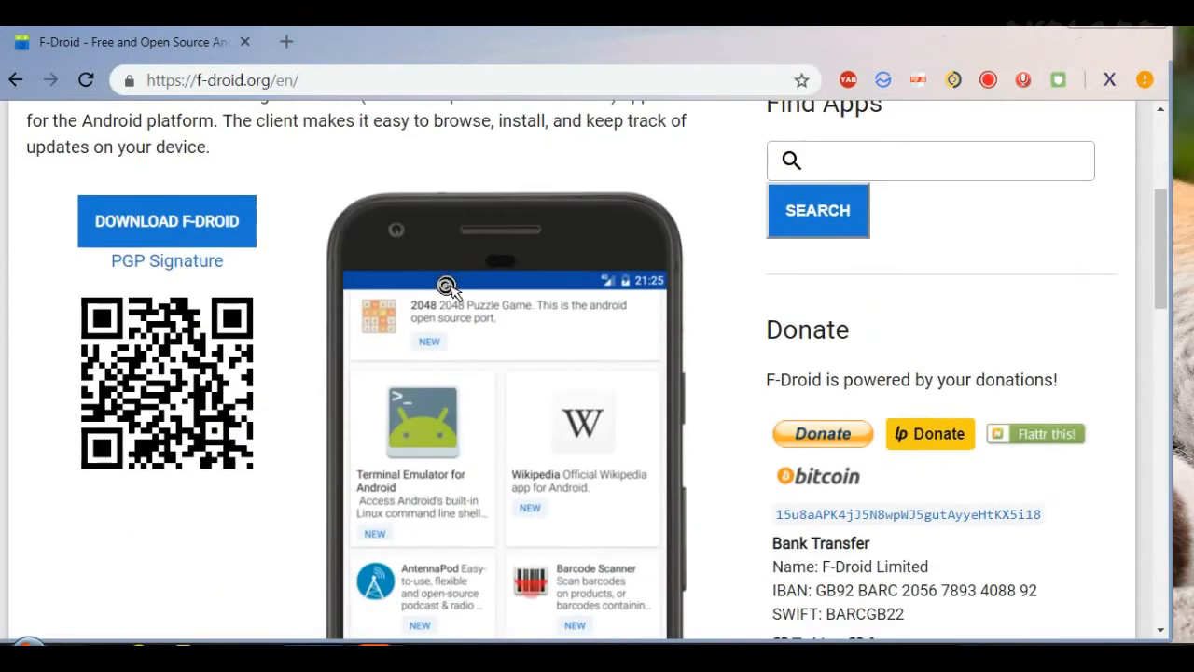
scroll("down", 3)
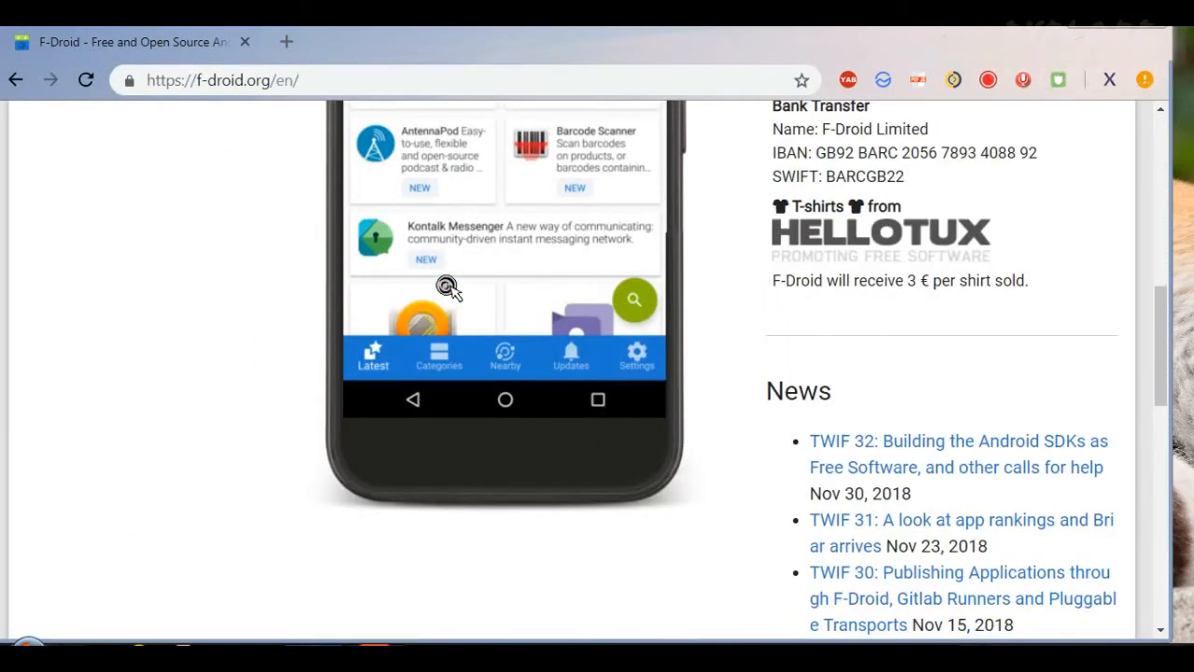
scroll("down", 3)
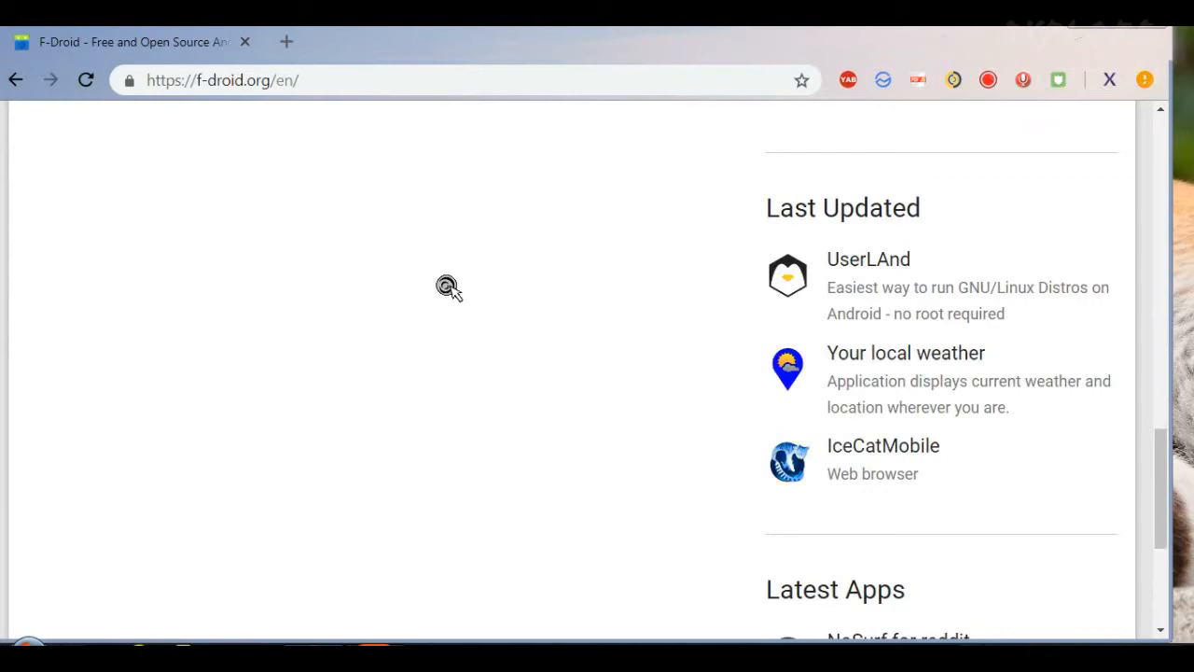
scroll("down", 3)
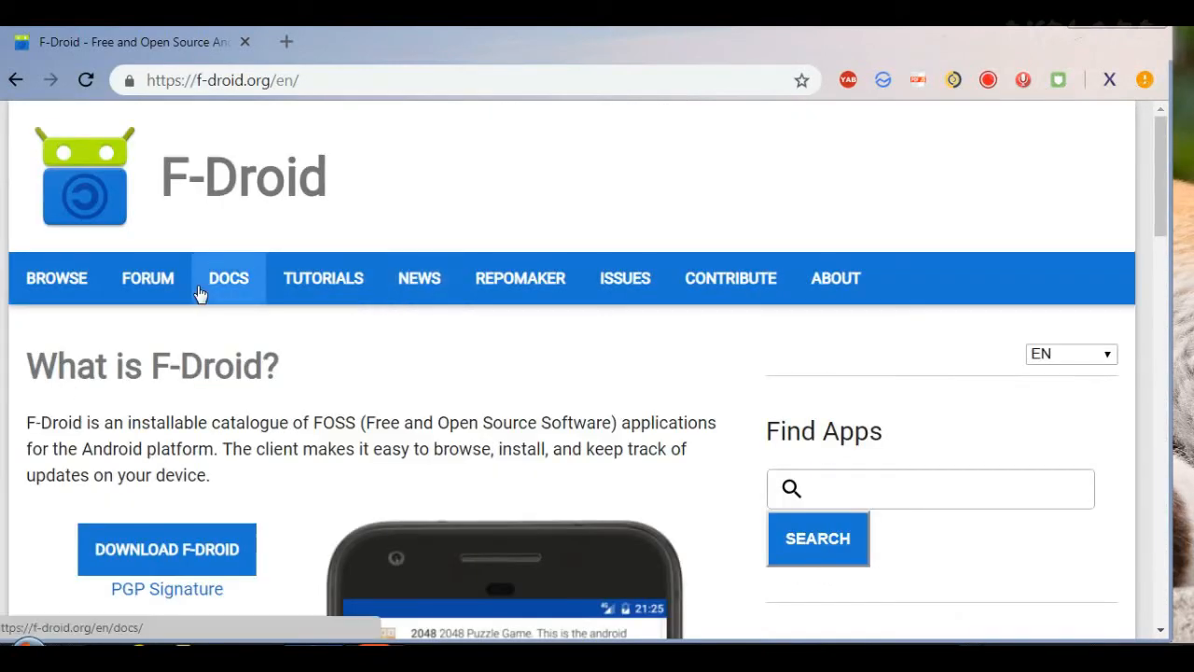
mouse_move(16, 297)
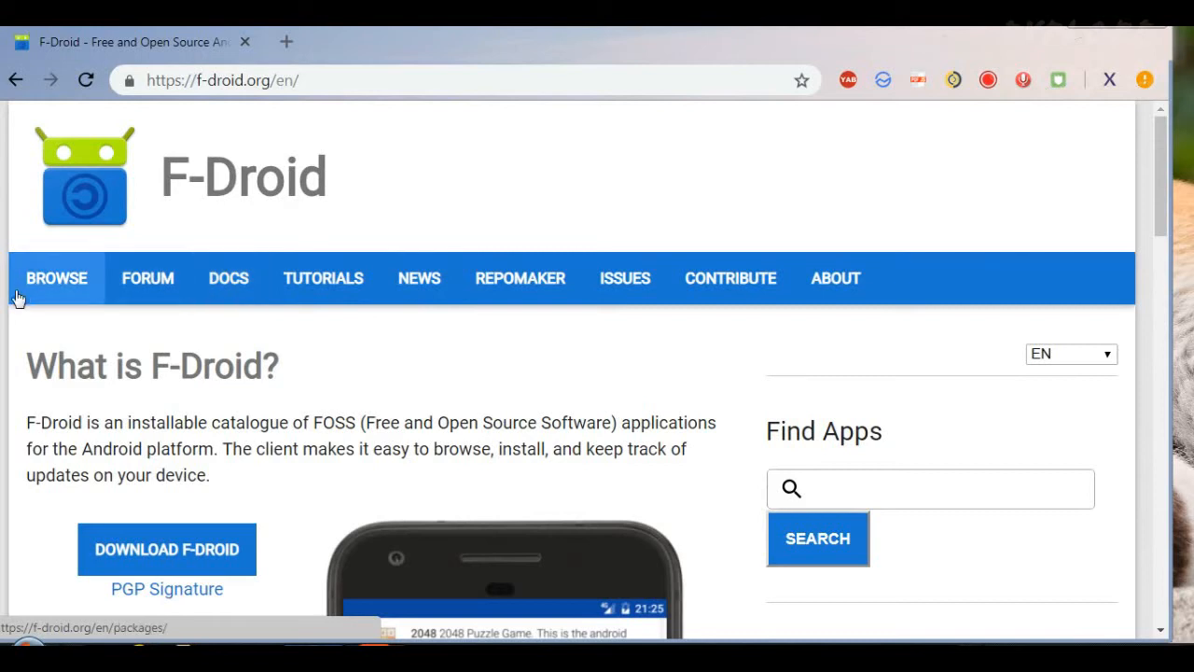
mouse_move(26, 291)
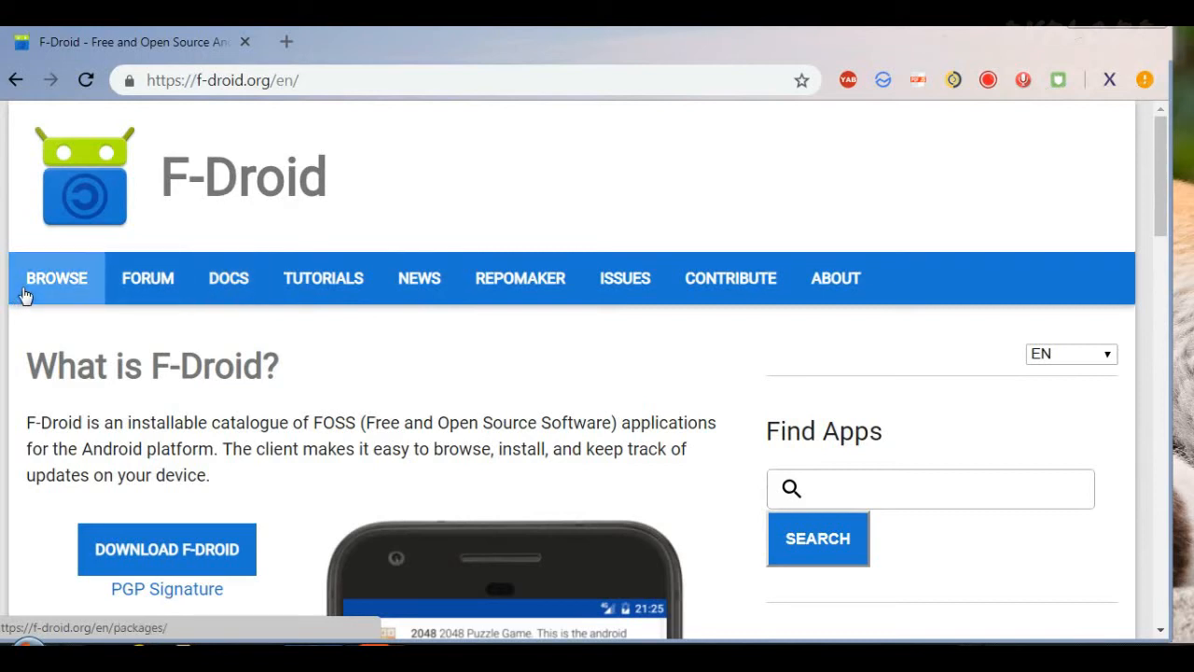
left_click(56, 278)
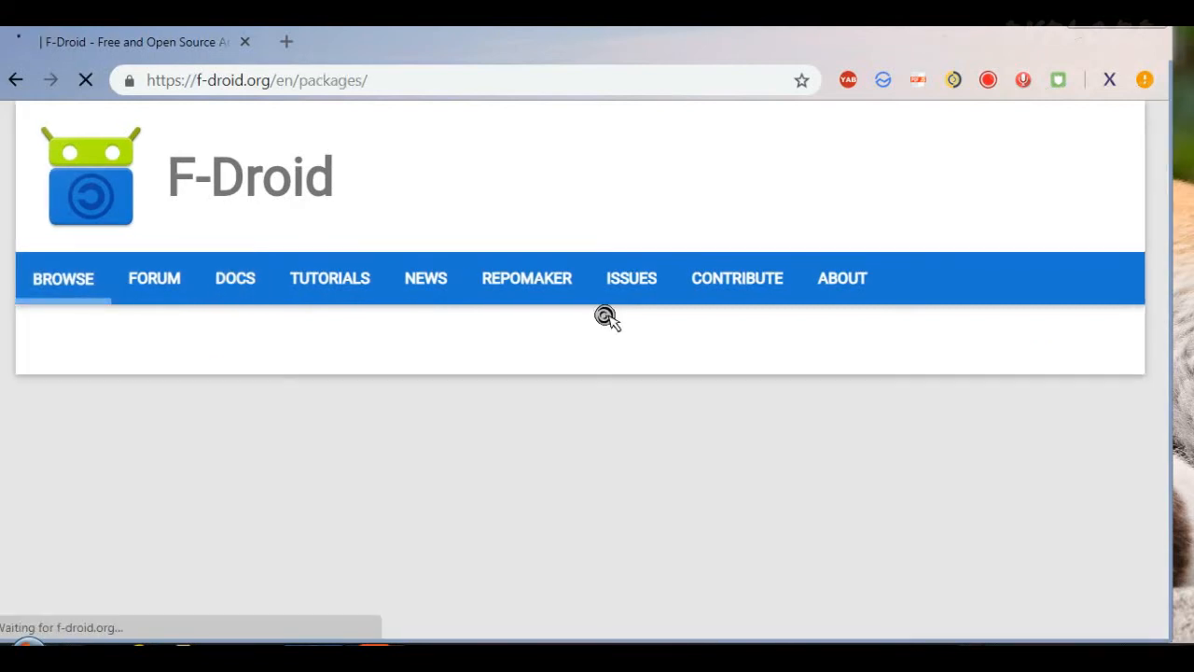